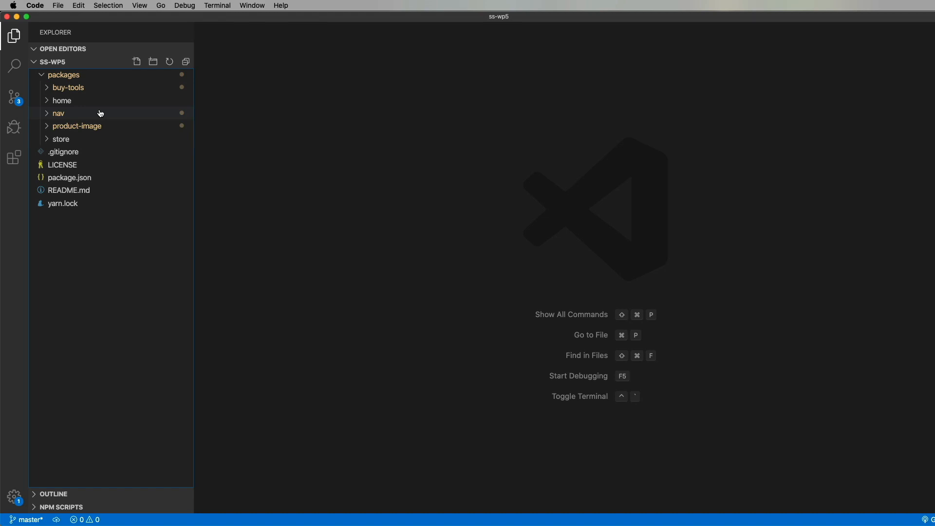
mouse_move(93, 111)
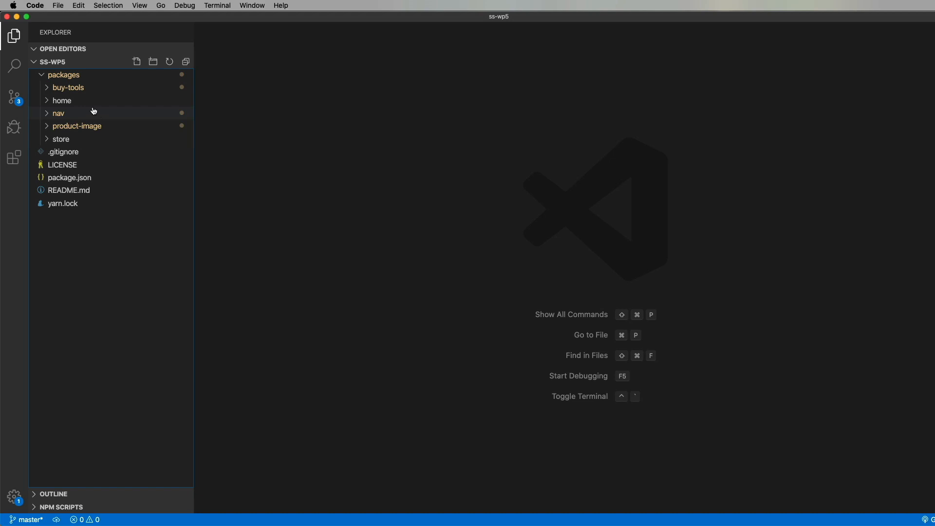
Step: Review home's index.html script tags, then open src/index.js registering four single-spa applications
left_click(78, 151)
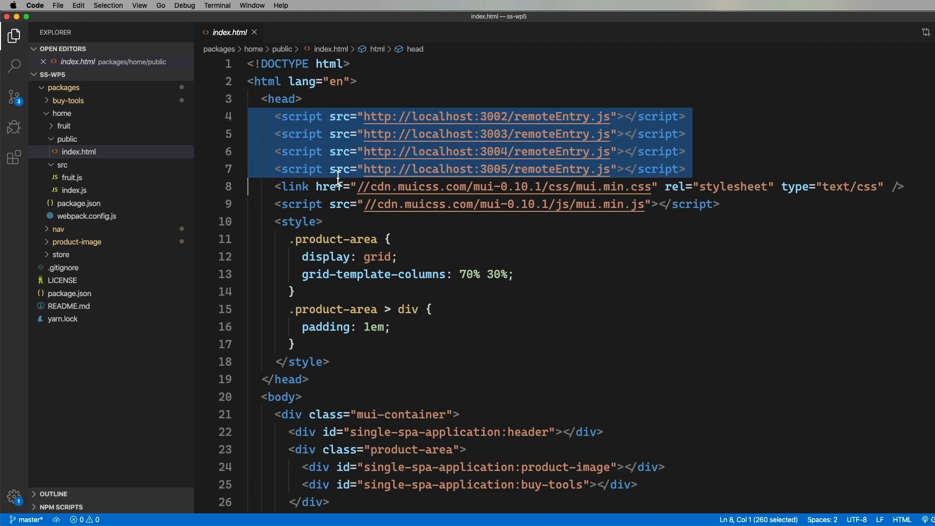
left_click(334, 189)
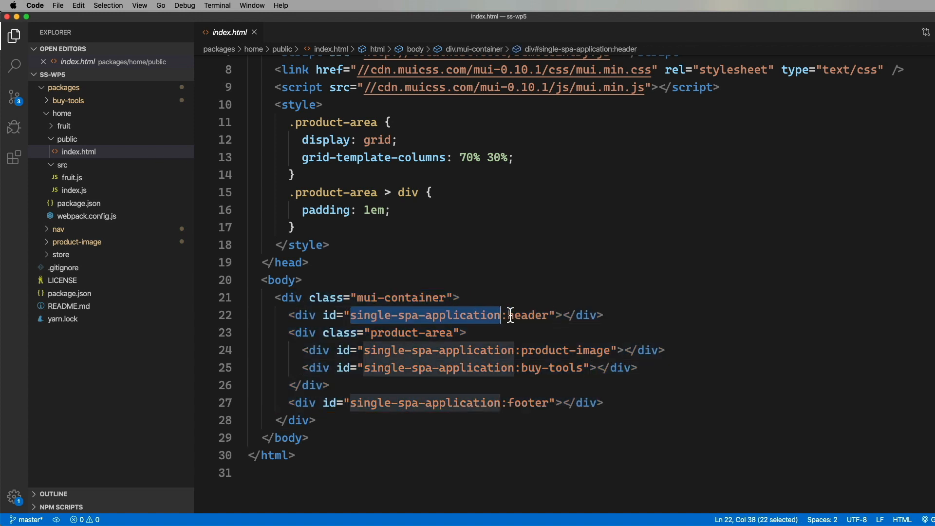
left_click(465, 333)
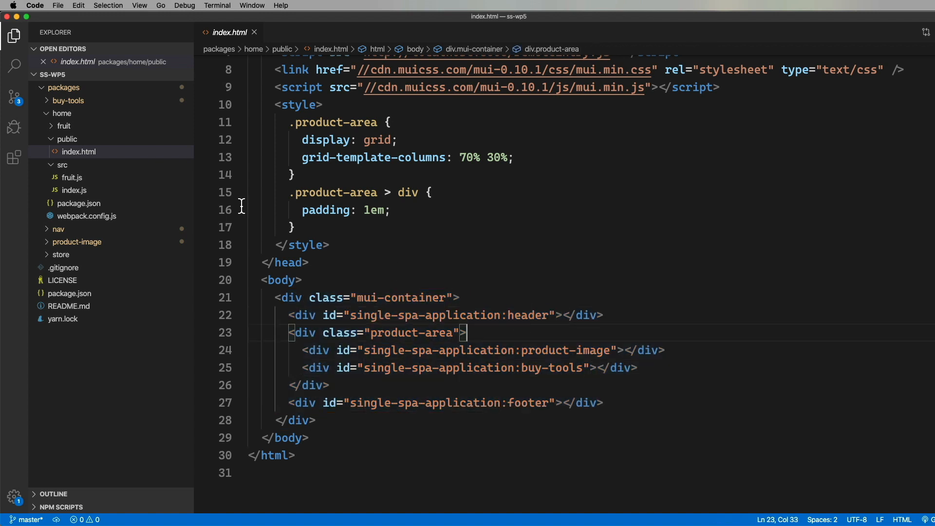
left_click(74, 189)
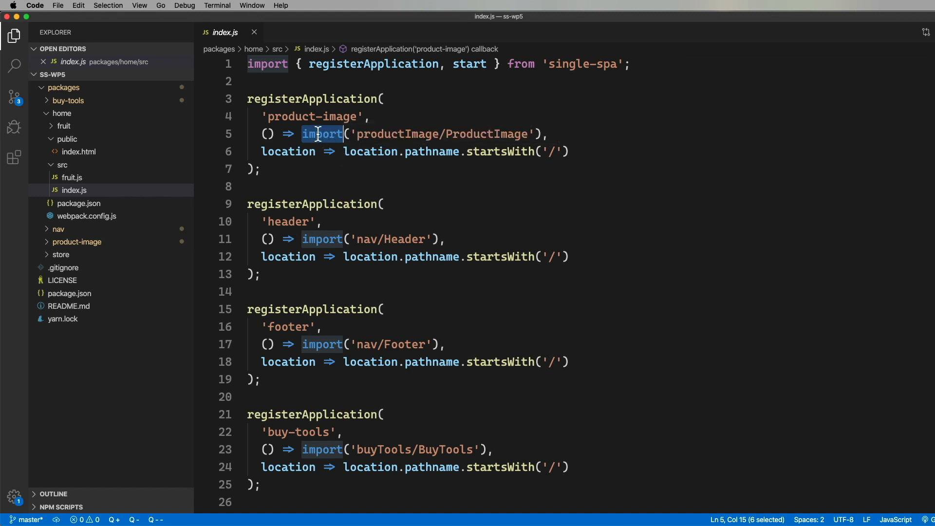
Step: Inspect home's webpack.config.js remotes (nav, productImage, buyTools), then list nav's src files
left_click(87, 215)
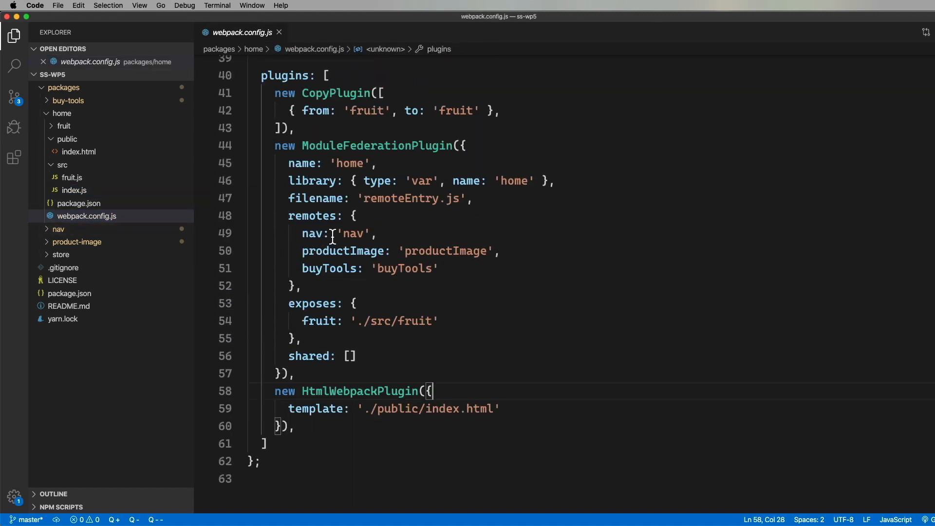
left_click(334, 268)
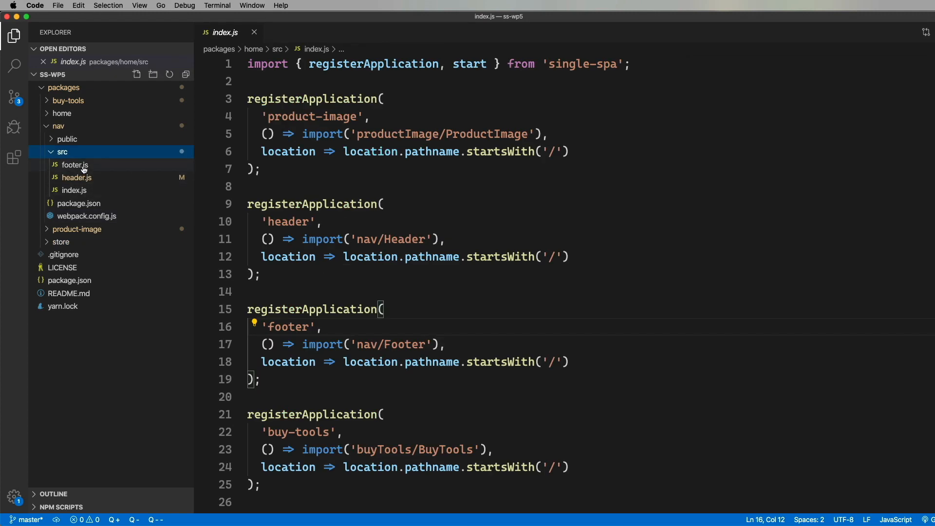
Step: Review nav's single-spa-react footer.js and its bootstrap, mount and unmount exports, then collapse nav
left_click(75, 164)
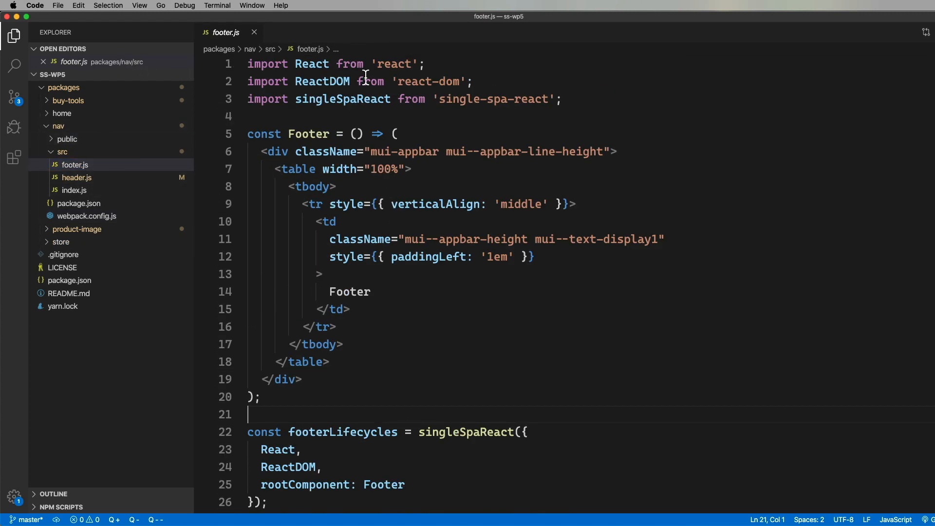
double_click(491, 99)
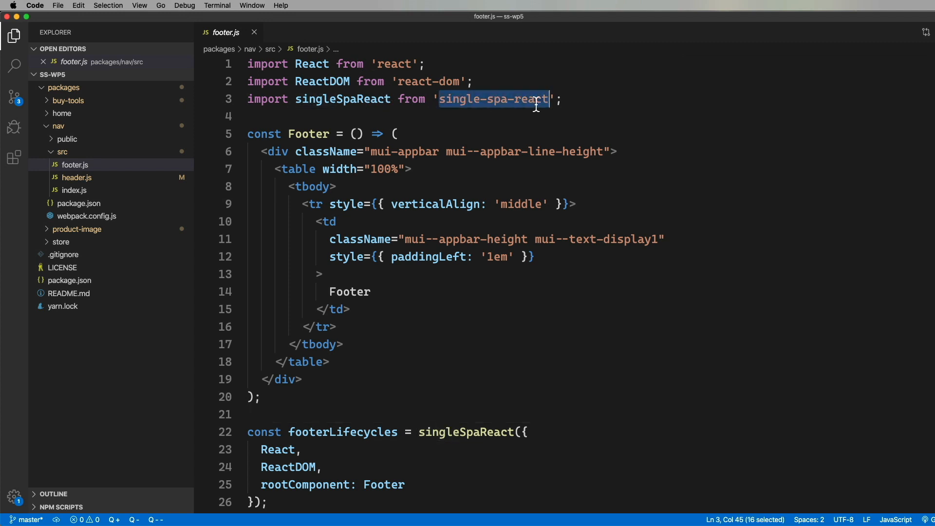
left_click(248, 117)
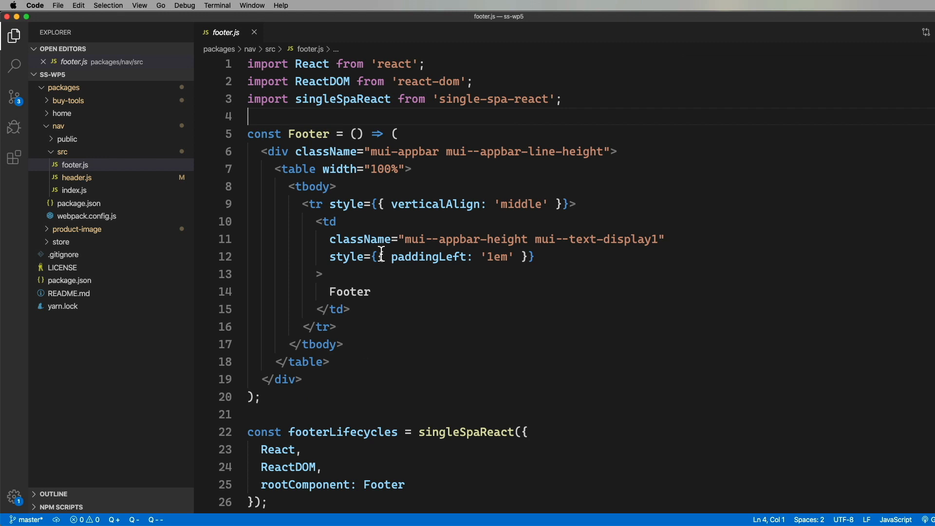
scroll("down", 3)
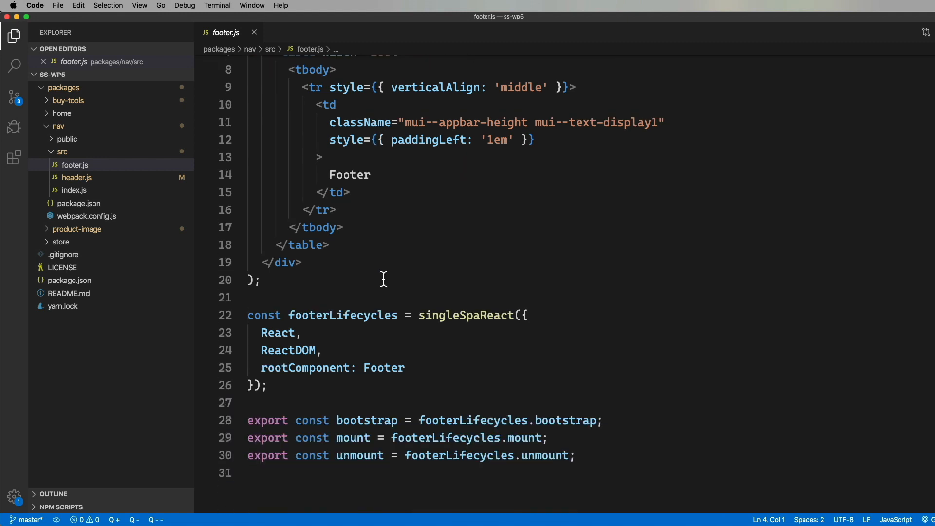
double_click(465, 198)
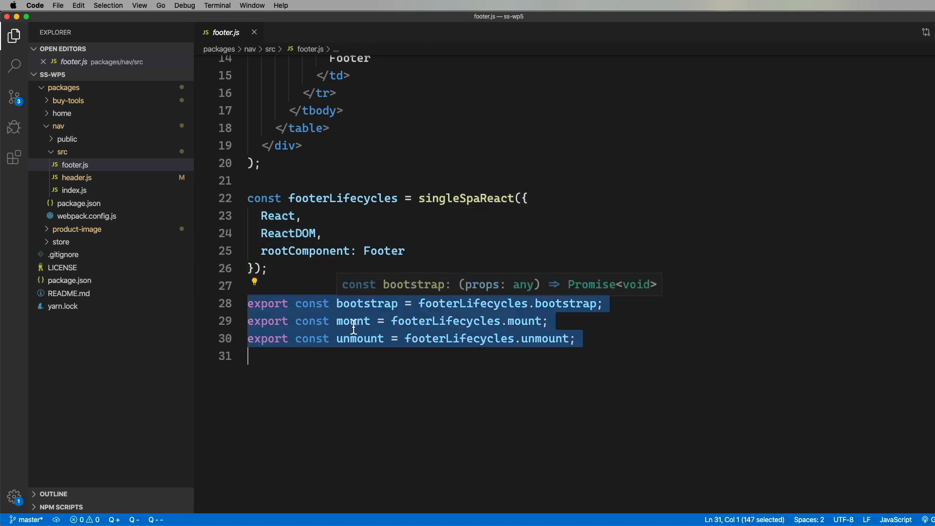
left_click(364, 303)
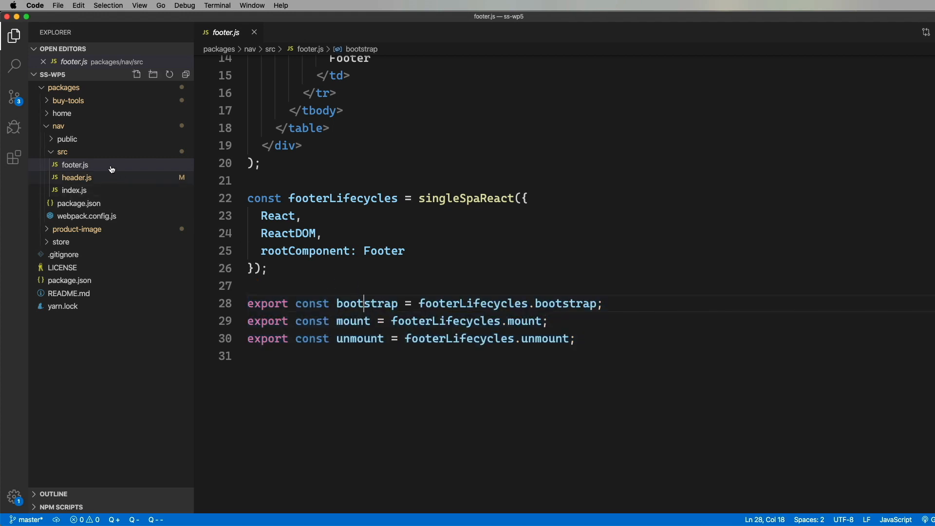
left_click(58, 125)
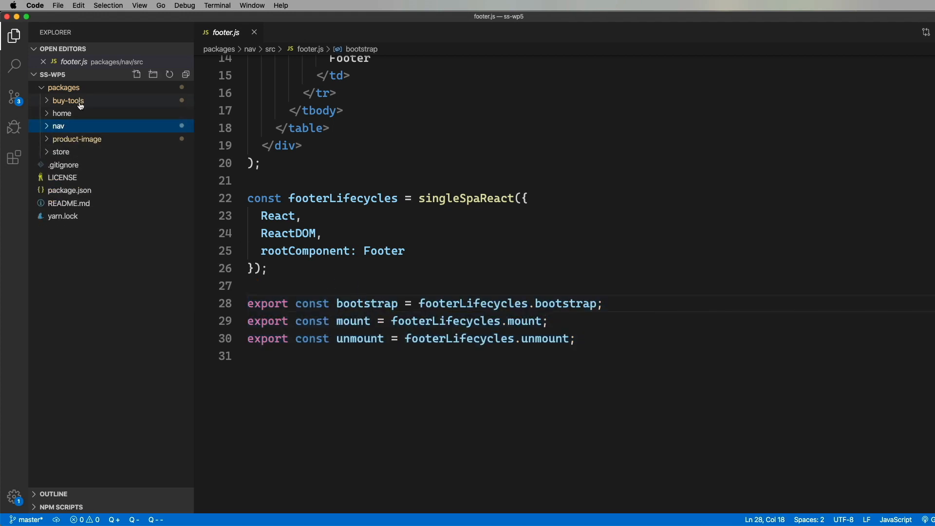
Step: Expand buy-tools/src and view index.js exporting single-spa-svelte lifecycles for app.svelte
left_click(68, 100)
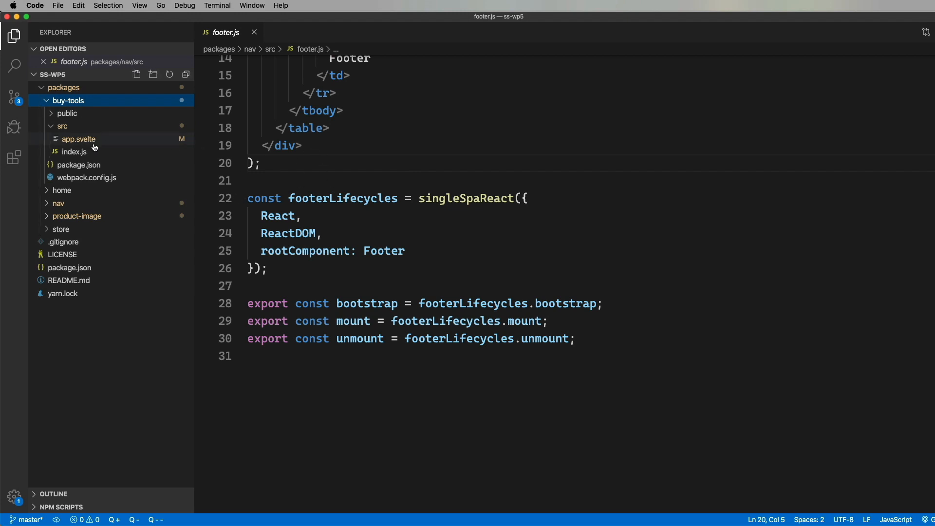
left_click(74, 151)
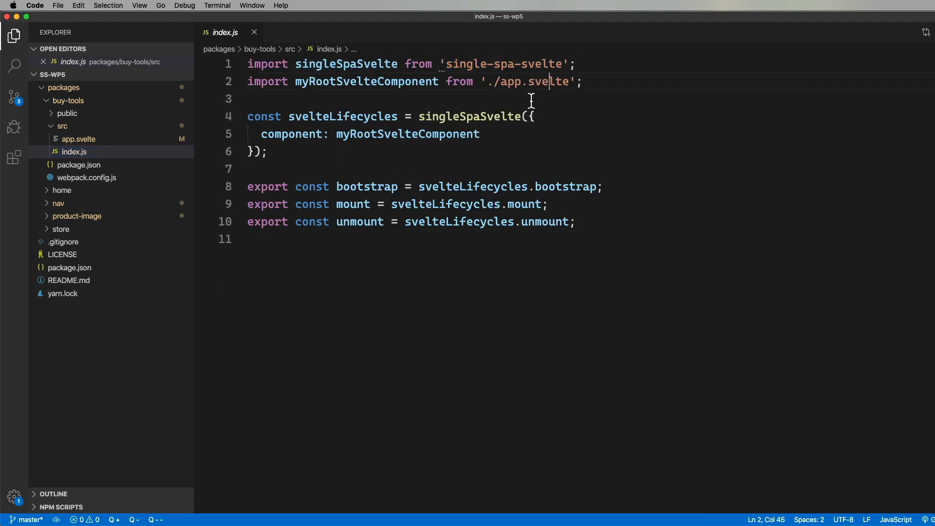
left_click(247, 98)
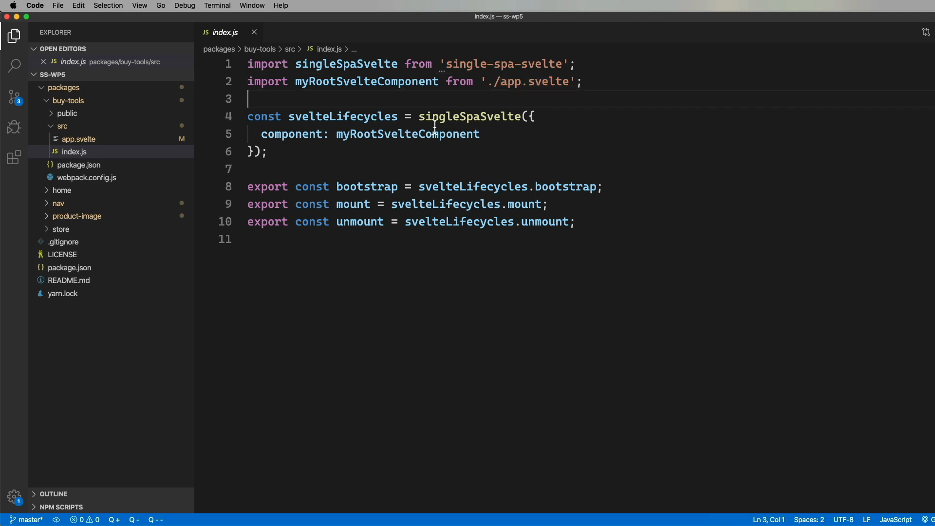
left_click(417, 187)
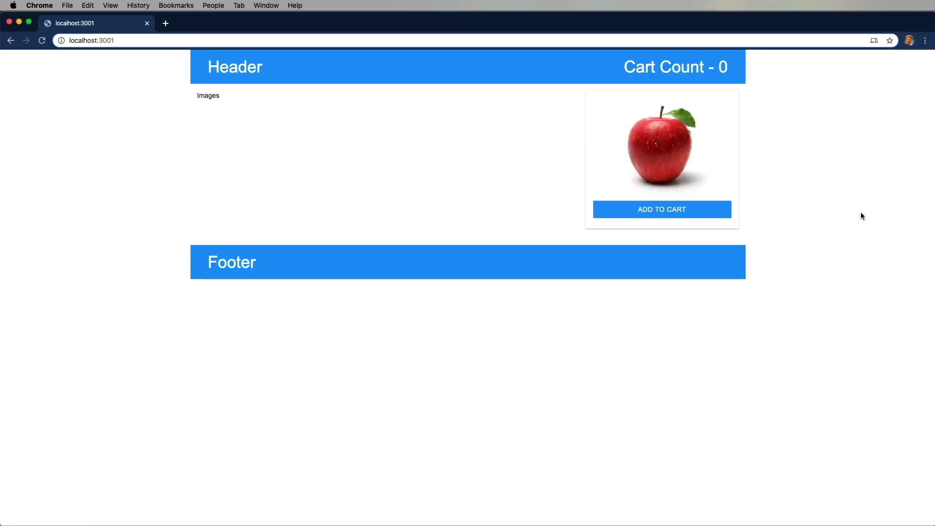
mouse_move(270, 94)
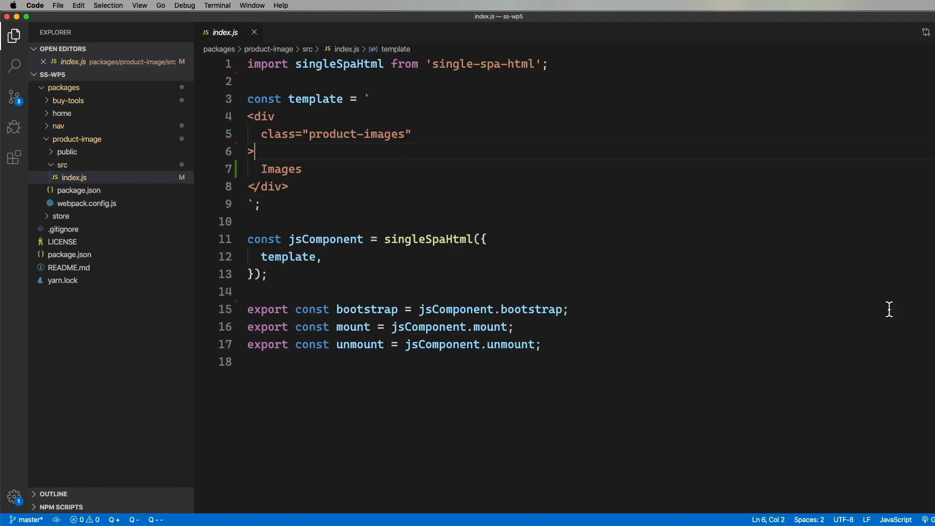
Step: Check product-image's webpack remotes, add import fruit from 'home/fruit', and delete the 'Images' text
left_click(391, 133)
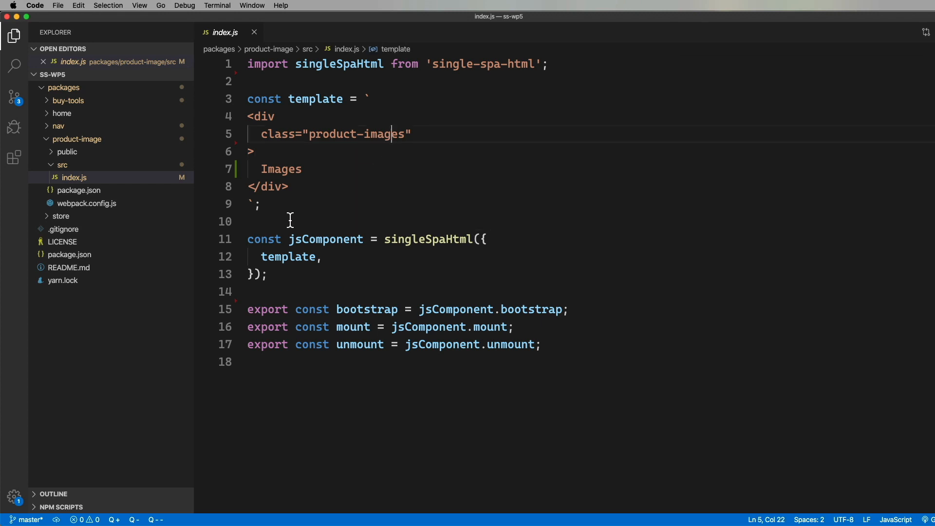
mouse_move(90, 181)
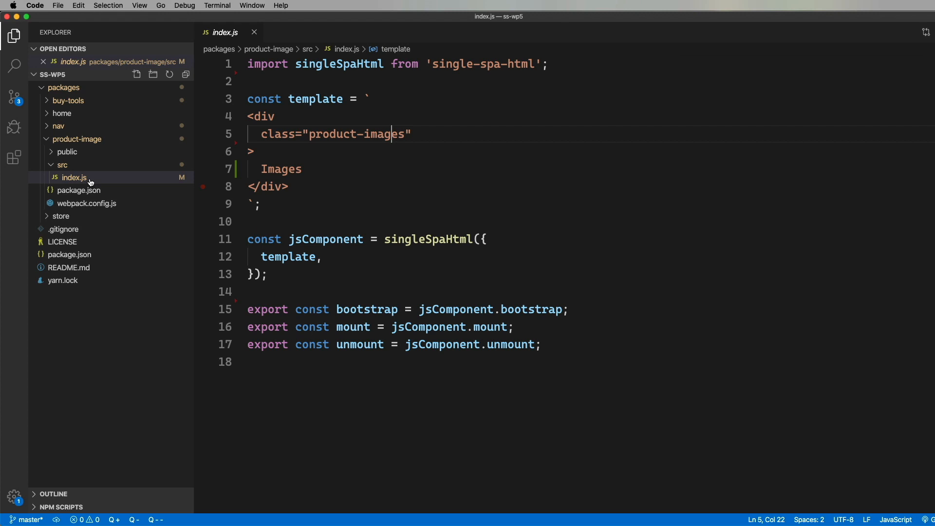
left_click(86, 202)
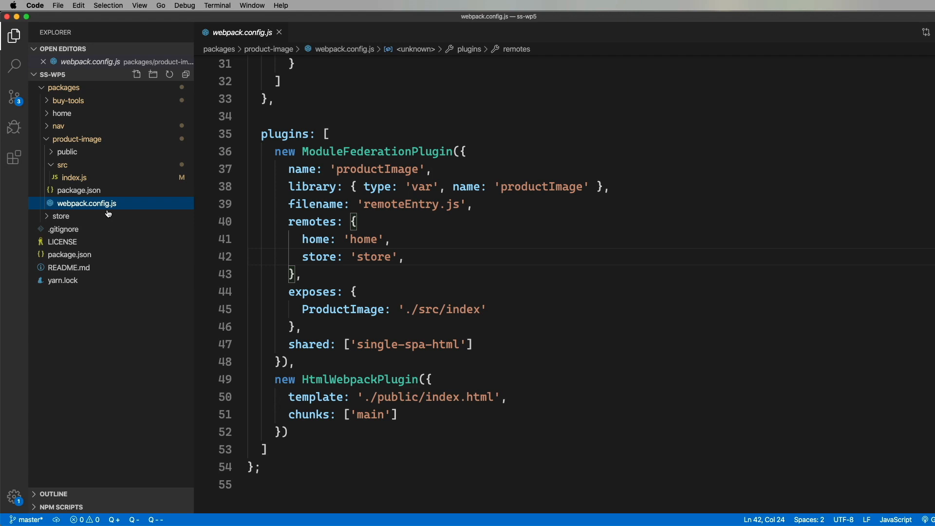
mouse_move(332, 247)
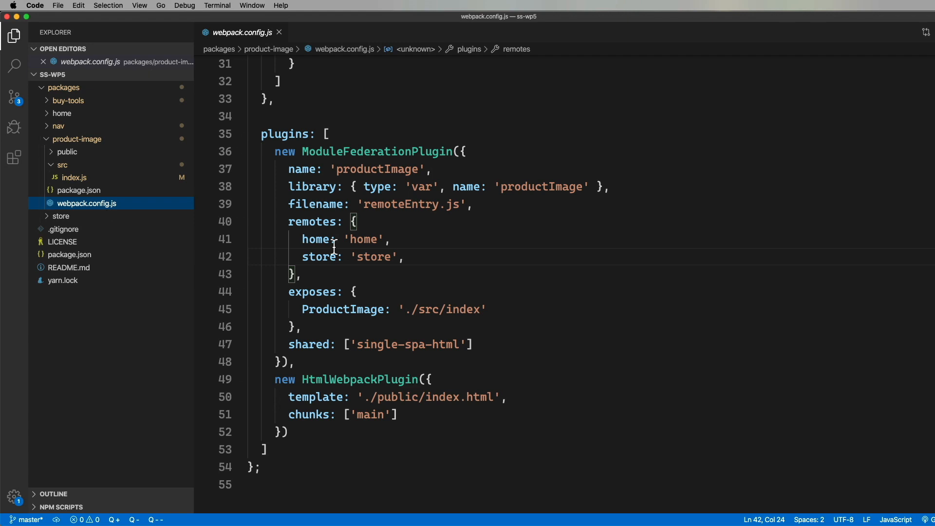
left_click(74, 178)
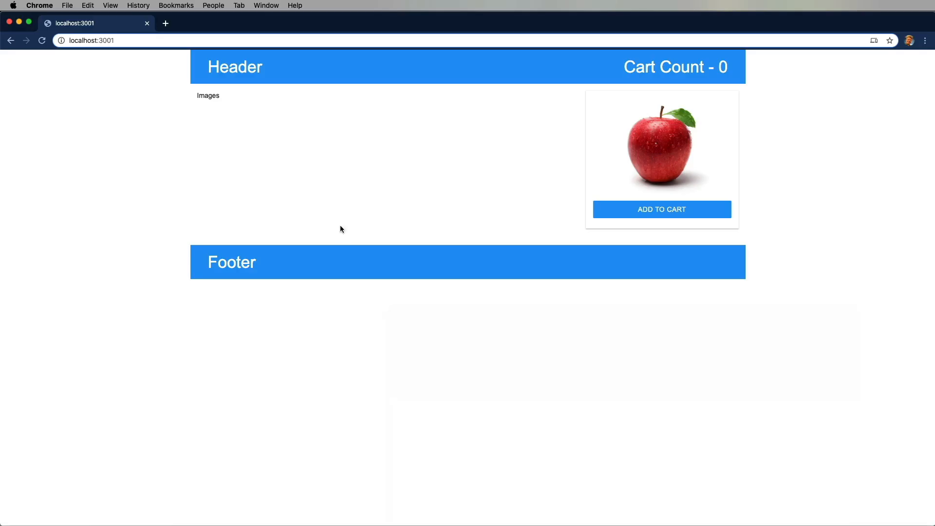
key("cmd+tab")
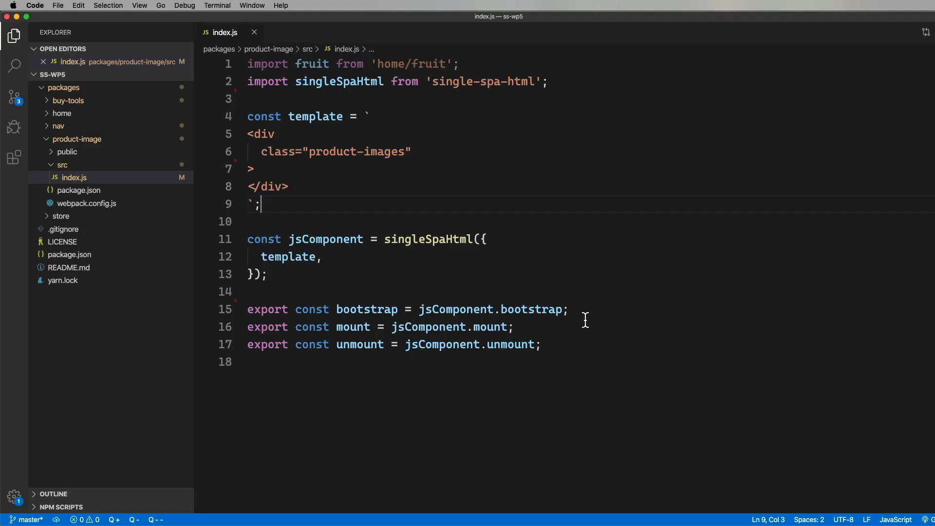
Step: Override jsComponent.mount to keep originalMount and call it from the new mount
double_click(456, 308)
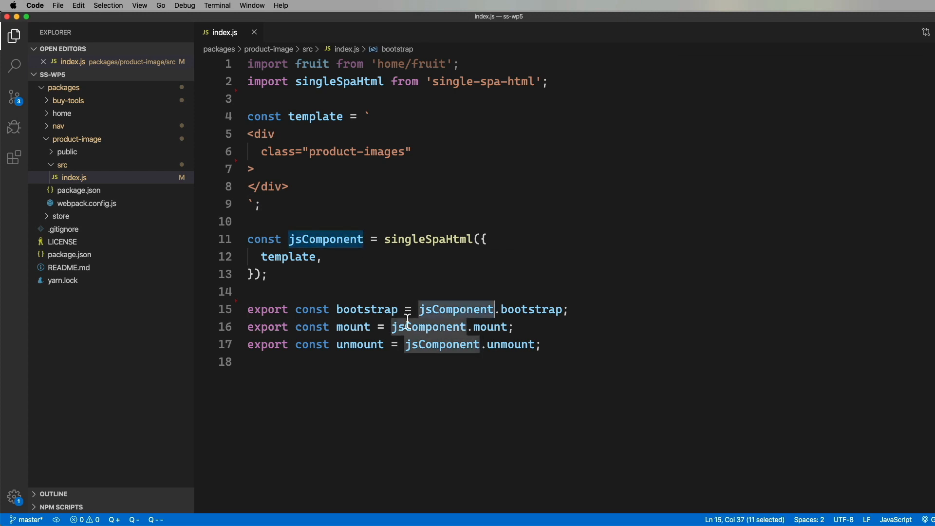
type("jsComponent.mount")
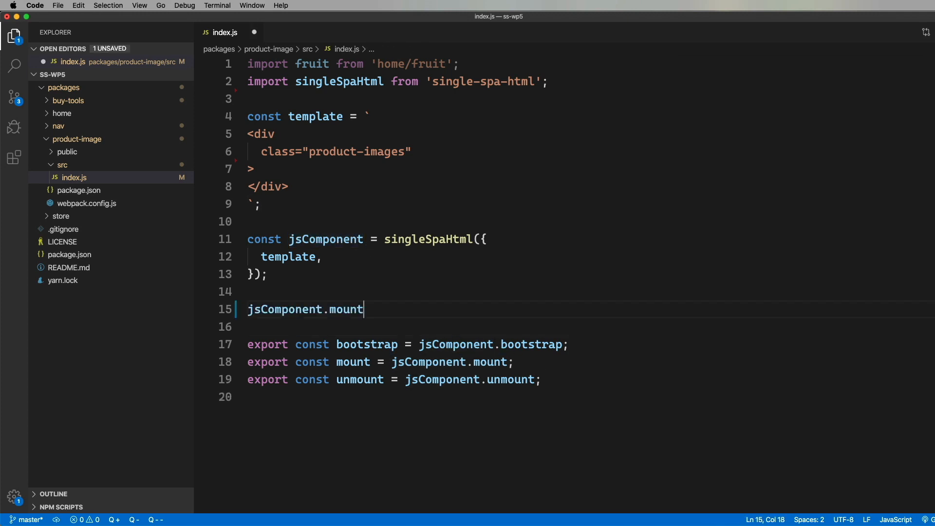
type(".originalMount = jsComponent.mount;")
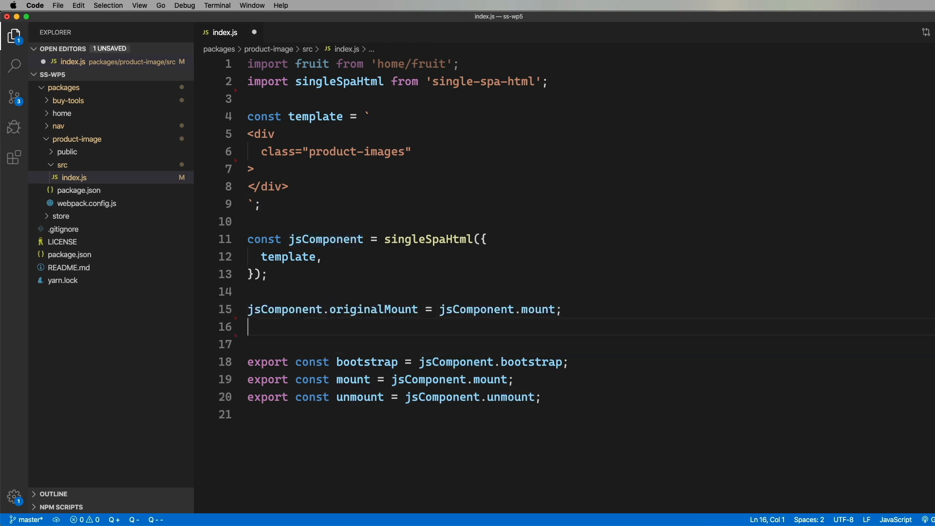
type("jsComponent.mount = (optio")
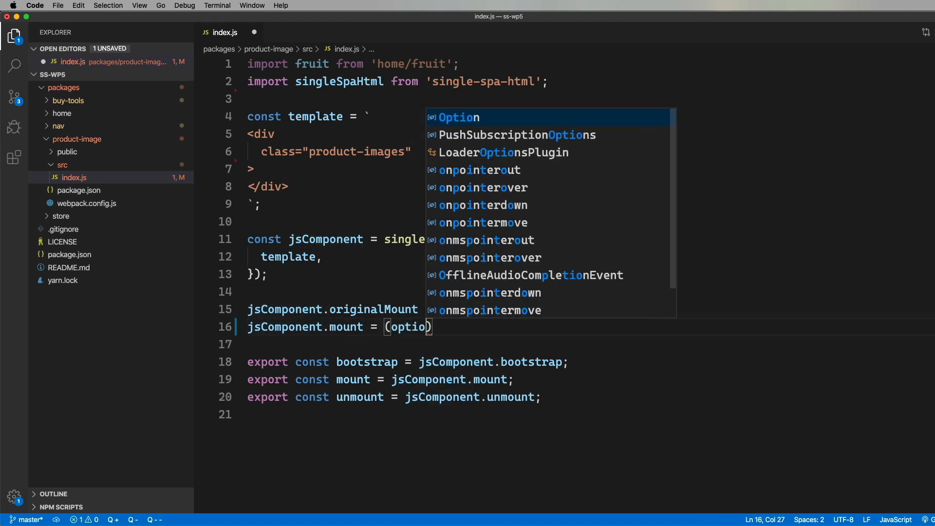
type("opts, props) =>")
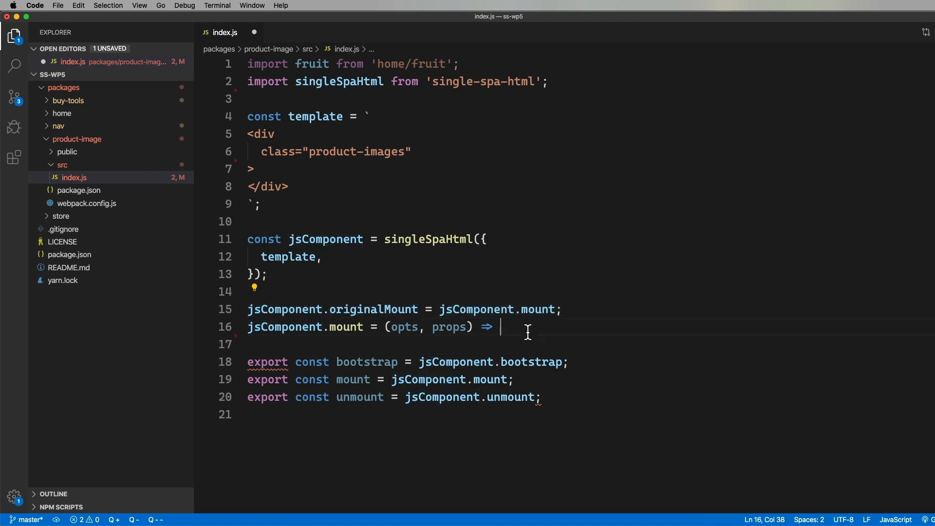
type("jsComponent.originalMount(opts, props")
type(".then(() => {")
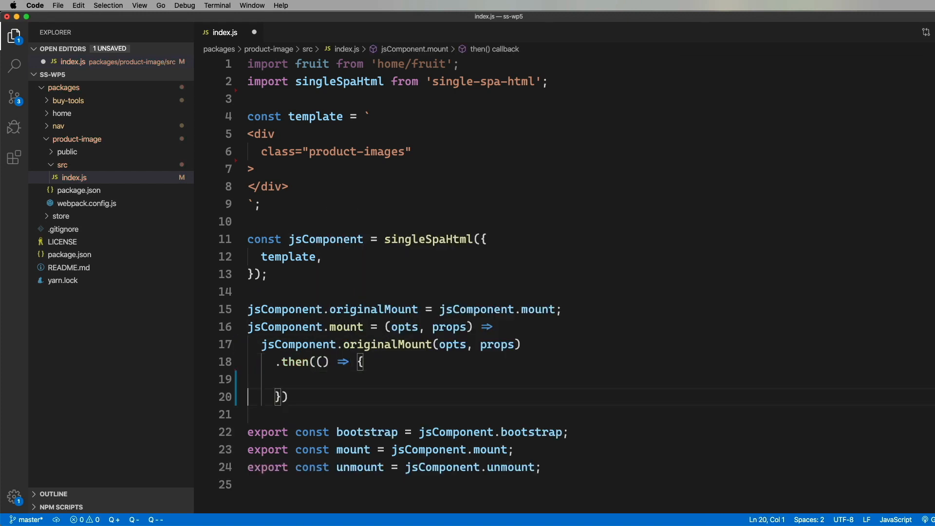
Step: Set the container's innerHTML to fruit <img> tags with max-width 100% and data-index
type("const el = document.querySelector('.')")
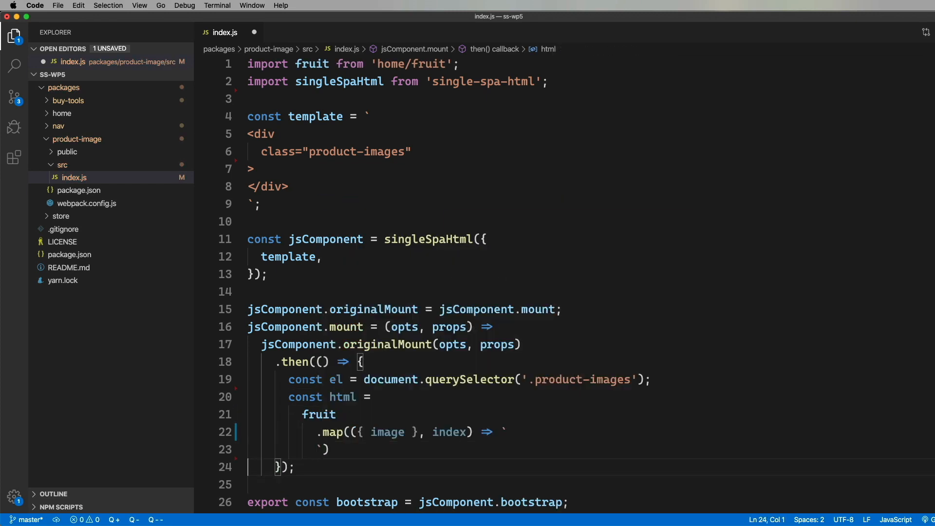
type("<img src=\"${image}\"")
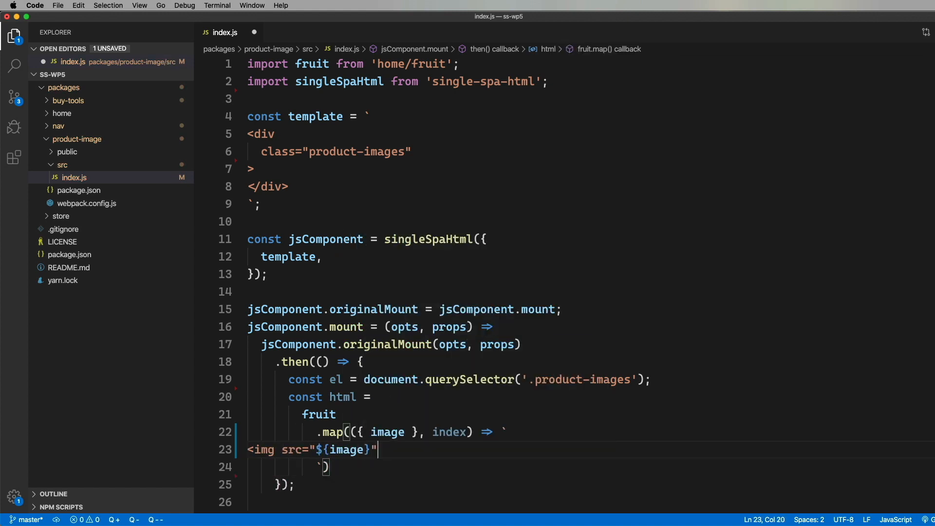
type("style=\"max-width: 100%\" data-index=\"${index}\" />")
type(".join('")
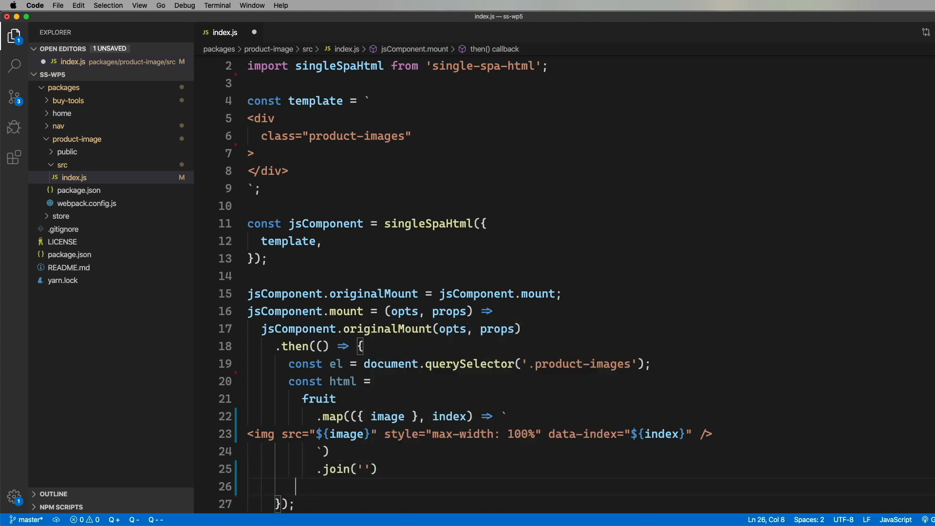
type("el.innerHTML =")
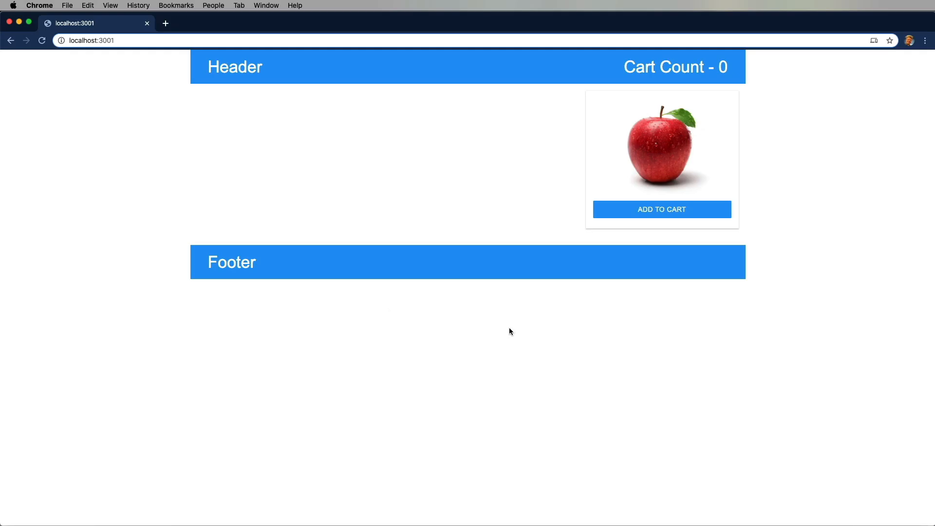
scroll("down", 3)
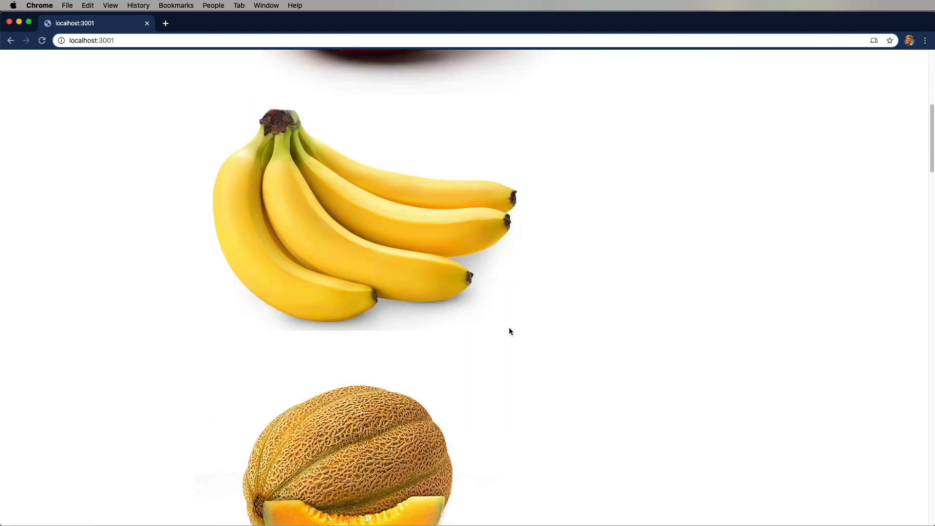
scroll("up", 3)
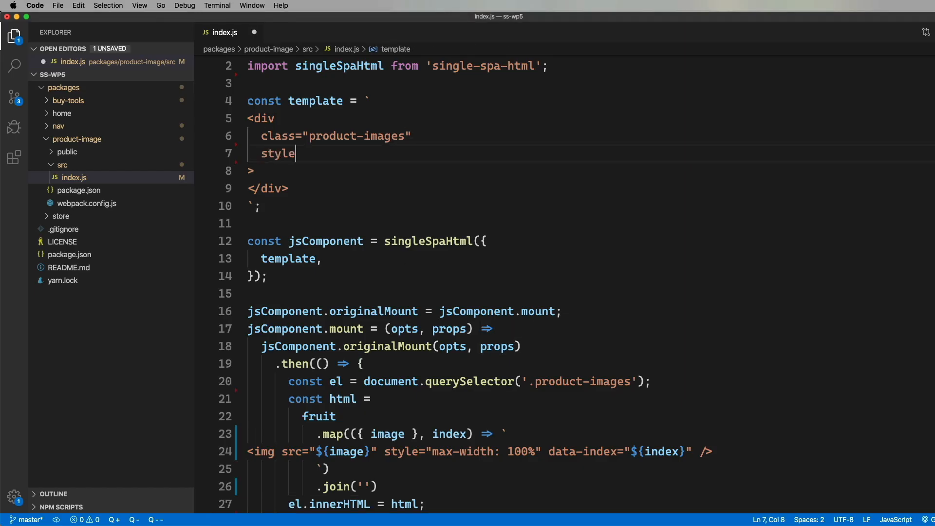
Step: Give the div a repeat(5, 20%) grid and set store.image from the clicked image's data-index
type("=\"display: grid; grid-template-columns: repea")
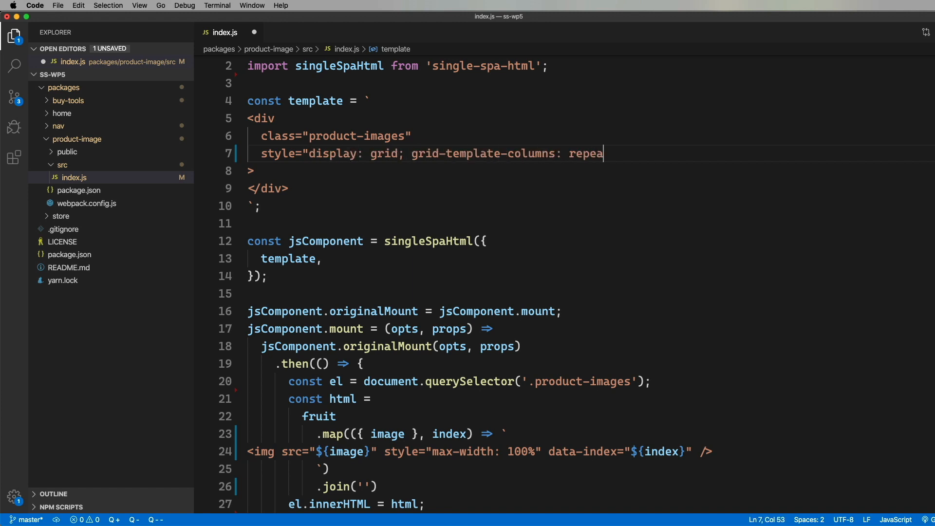
type("t(5, 20%);\"")
type("store.imag")
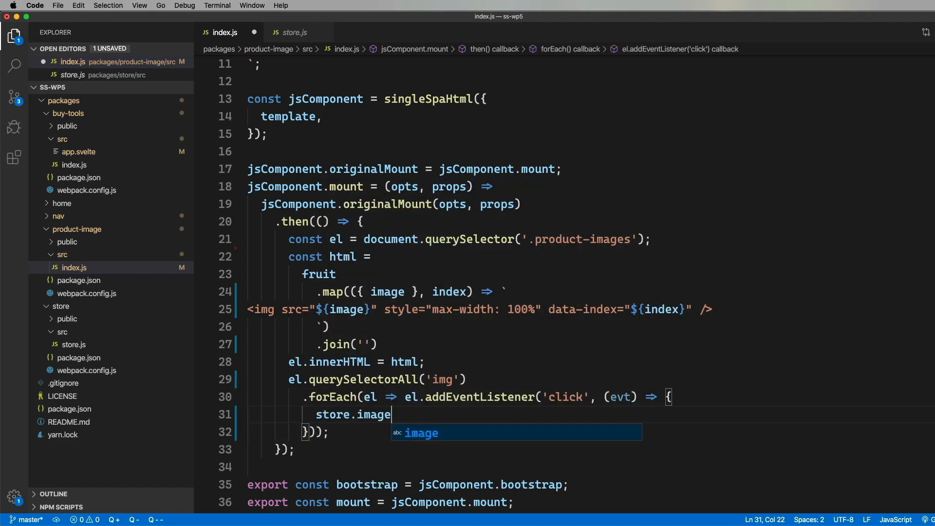
type("evt.target.getAttribute('data-index")
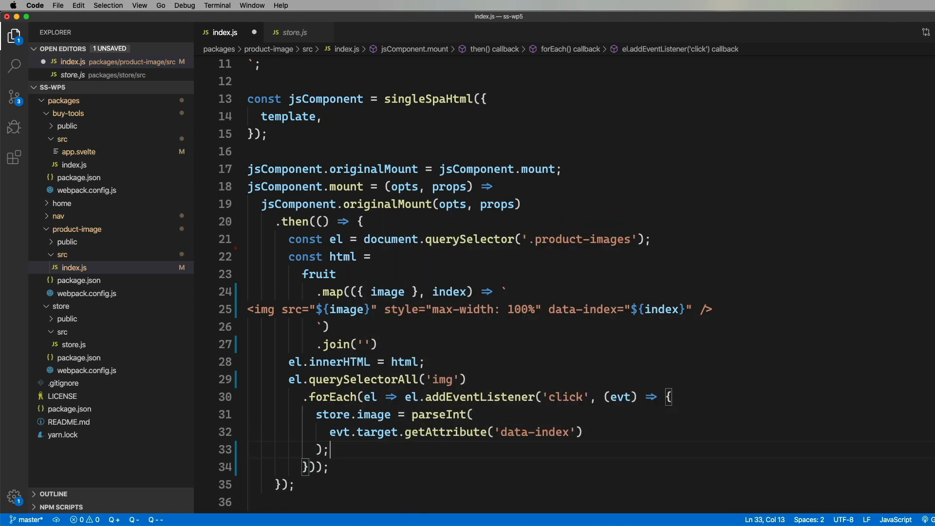
left_click(293, 32)
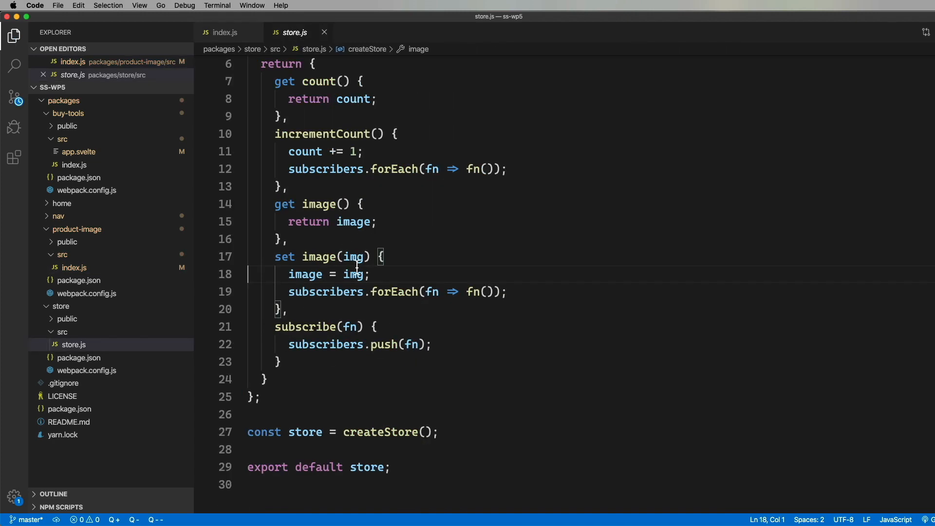
Step: Add console.log(`img = ${...}`) at the start of store.js's image setter
left_click(385, 257)
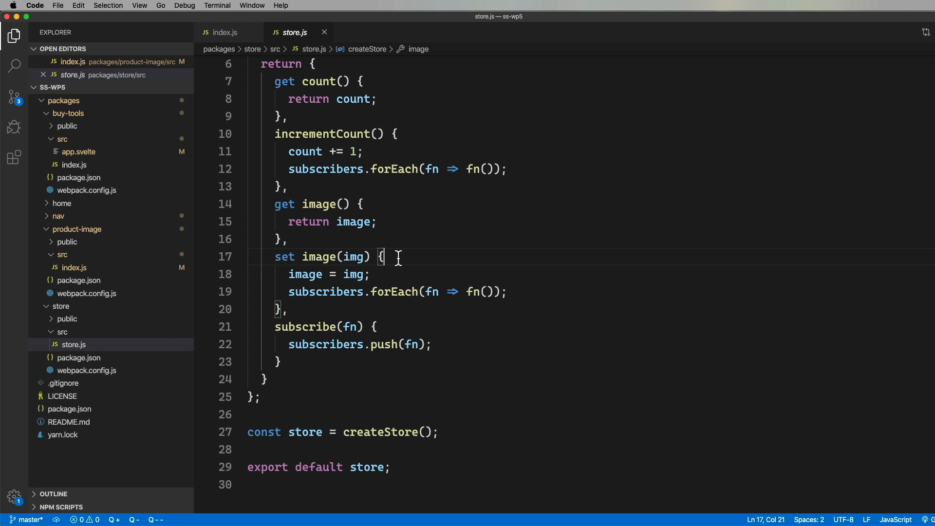
type("ConstantSourceNode")
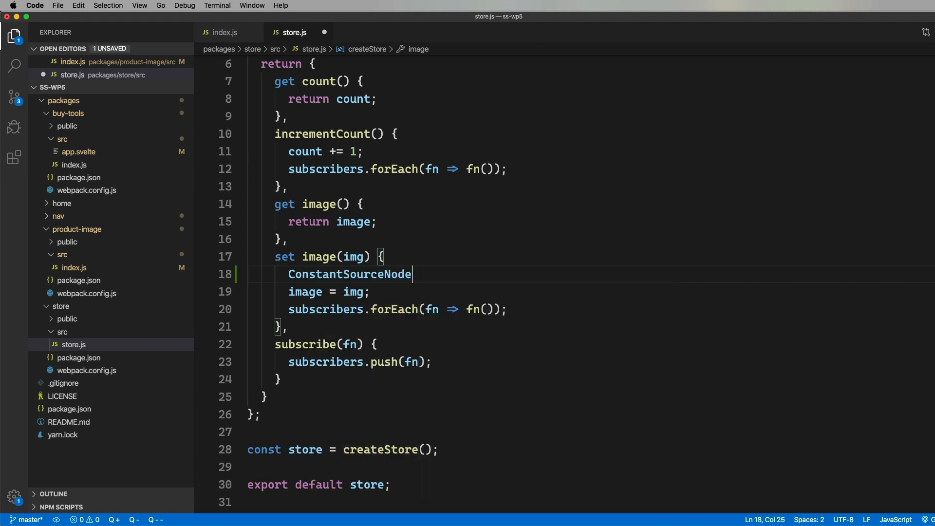
type("console.log()")
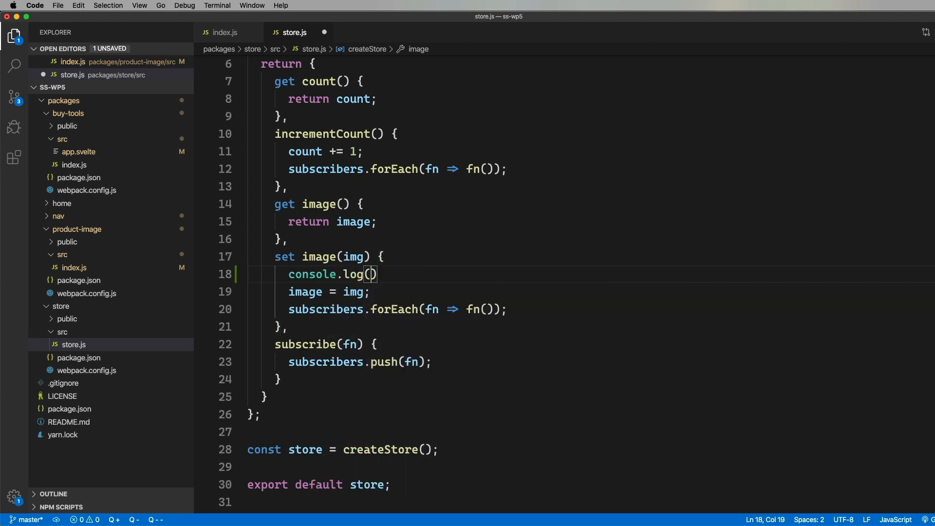
type("`img = ${}`")
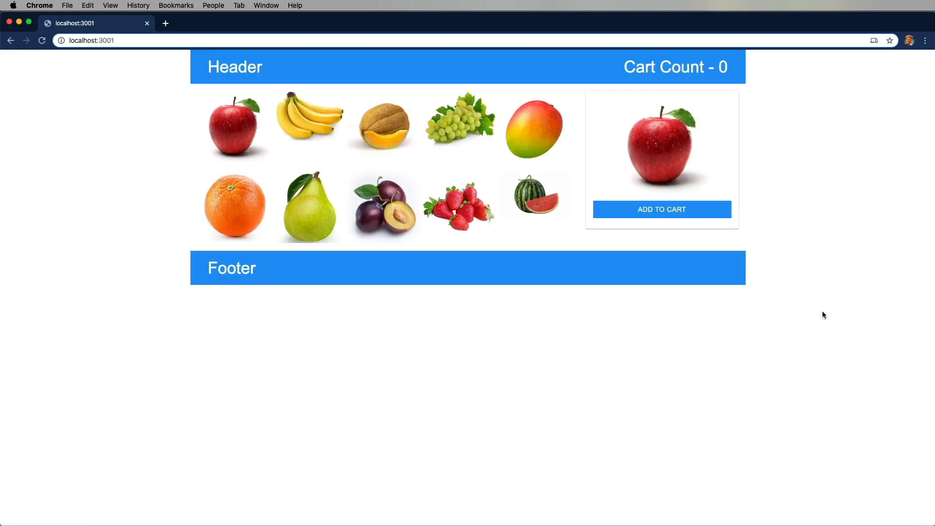
Step: Open Chrome DevTools on localhost:3001 to check the two-row fruit grid layout
key("F12")
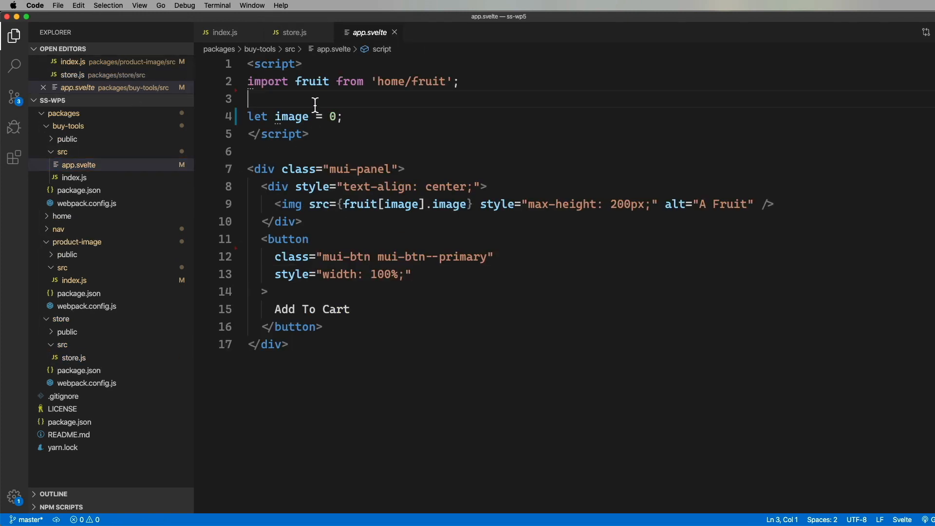
Step: Import store from 'store/store' in app.svelte, set image from store.image, then test clicking melon
type("import store")
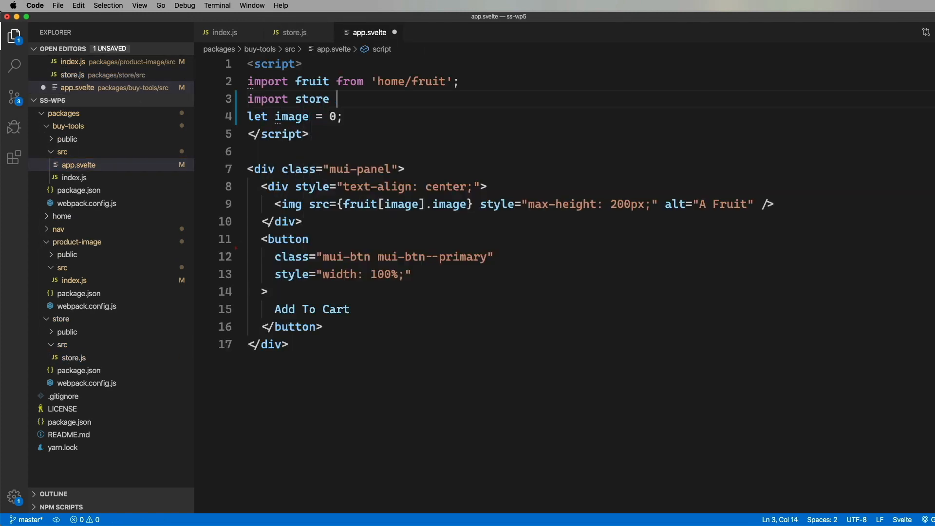
type("from 'store/store';")
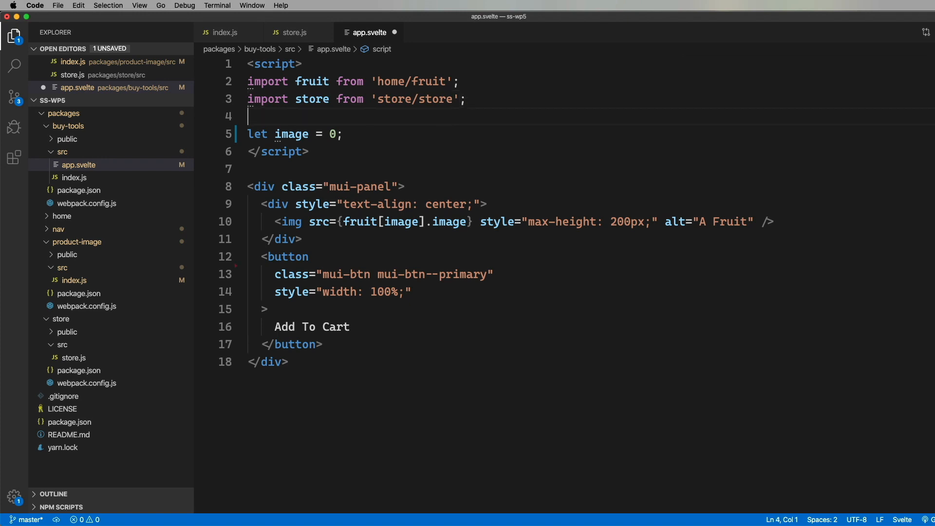
type("store.ima")
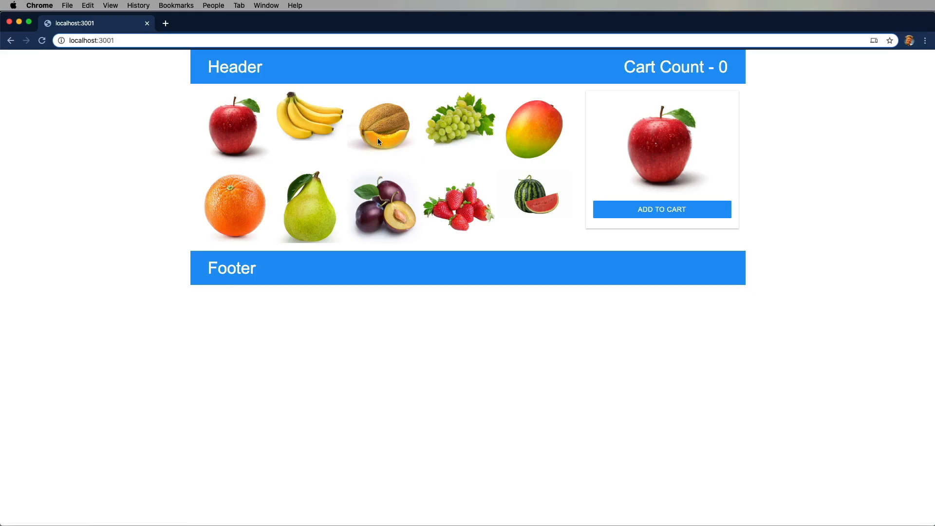
left_click(459, 122)
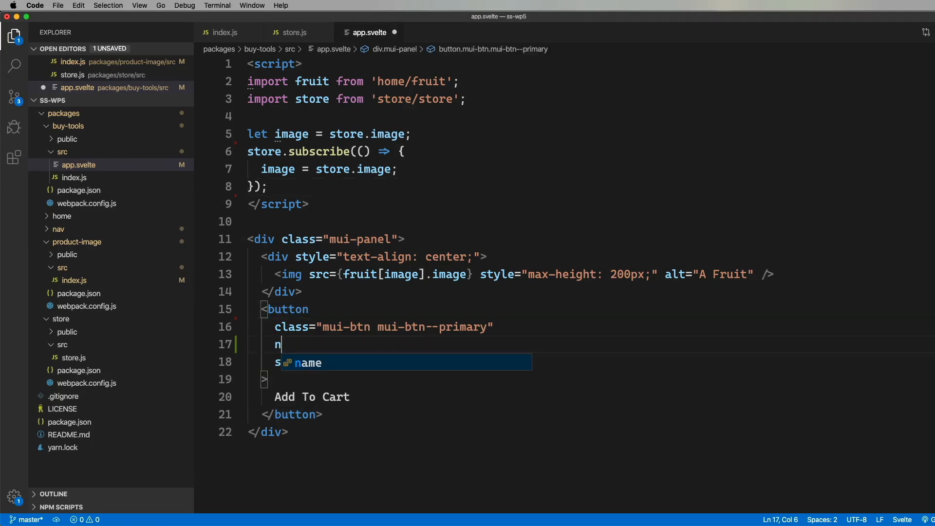
Step: Give the Add To Cart button an on:click addToCart handler that calls store.incrementCount()
type("on:click={addToCart}")
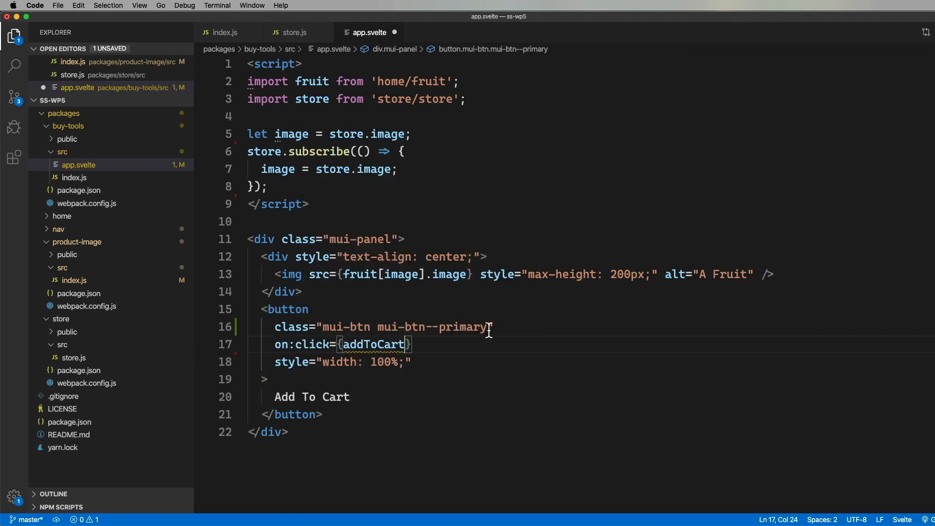
type("const addToCart = () => {")
type("store.incrementCount(")
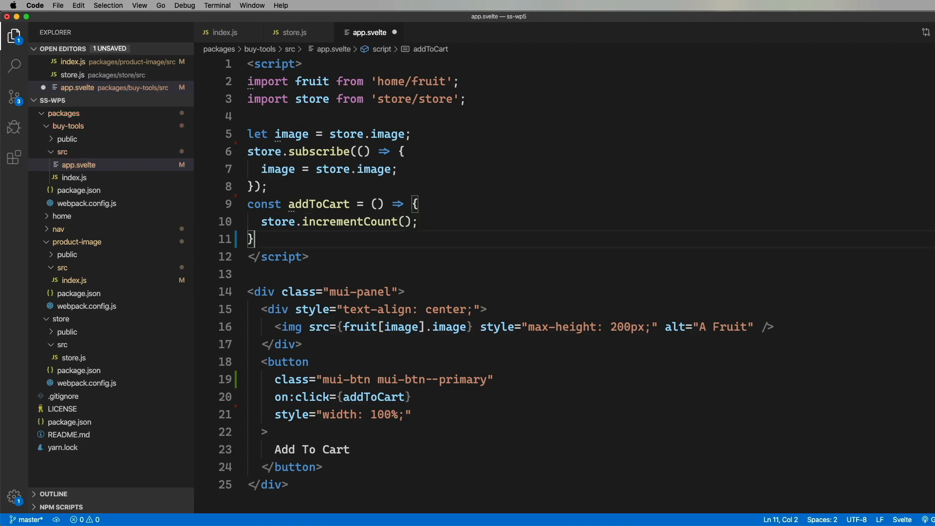
type(";")
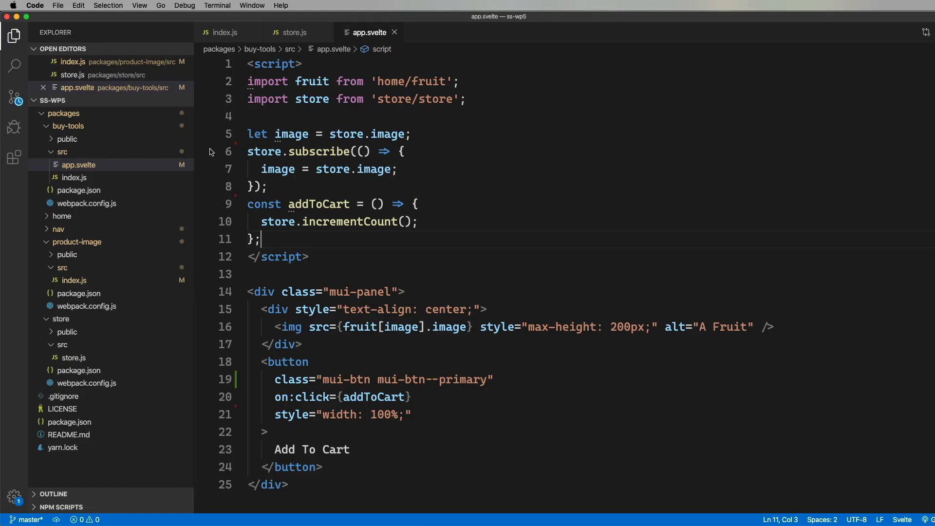
left_click(76, 215)
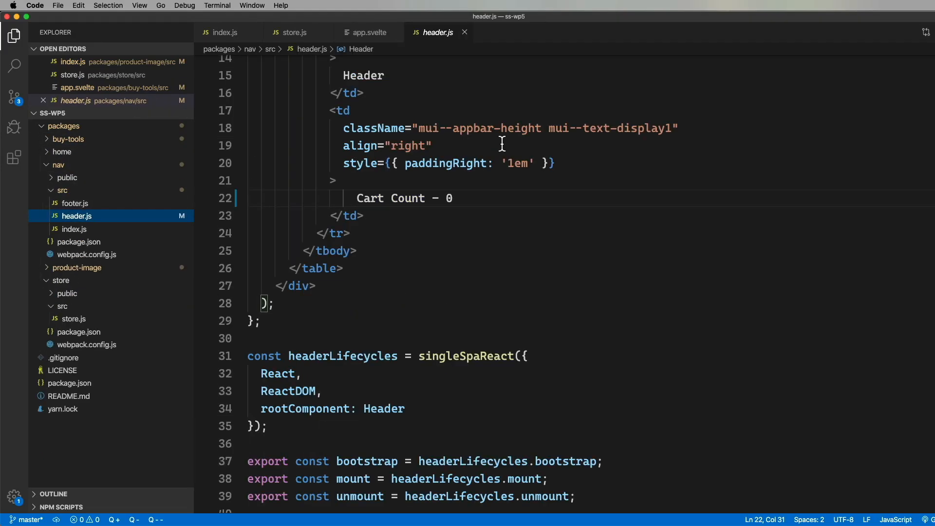
Step: In header.js, add a useState count subscribed to the store via useEffect and render {count}
scroll("up", 3)
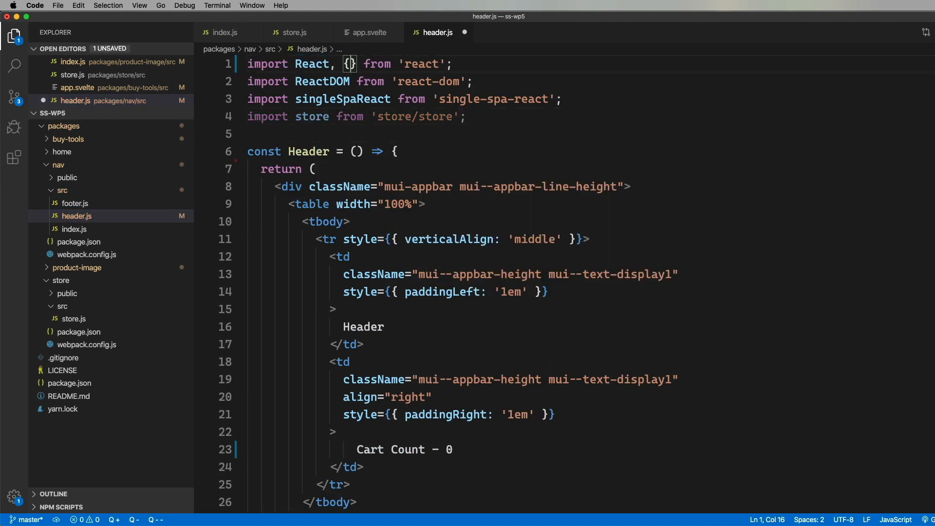
type("useState, useEffect")
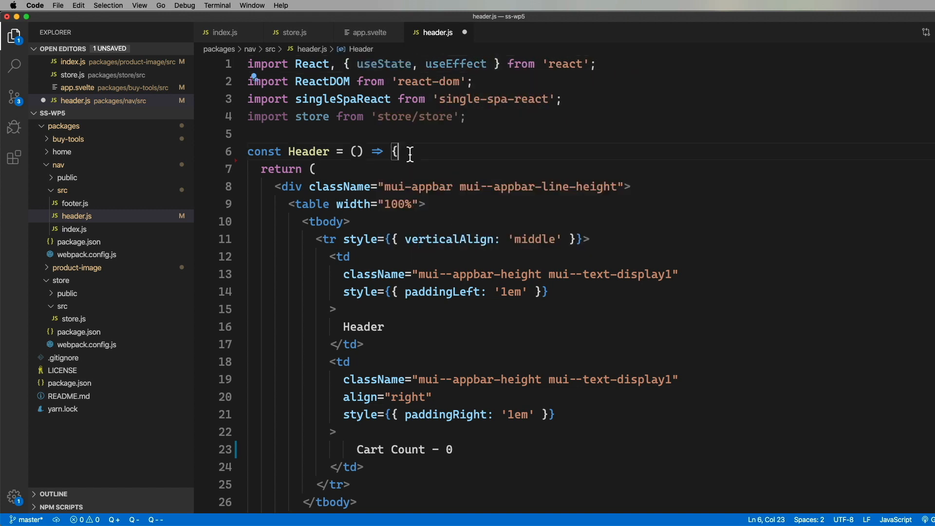
type("const [count, setCount] = useState(")
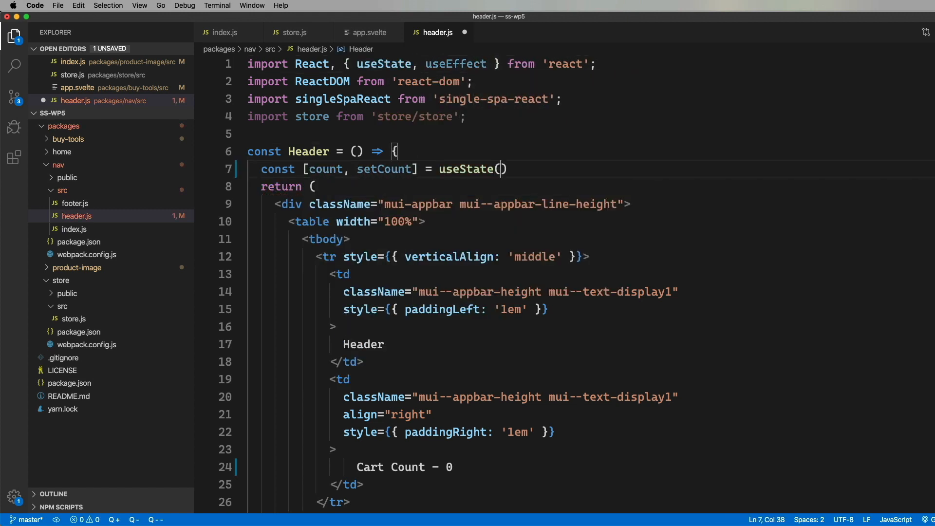
type("useEffect(() => {")
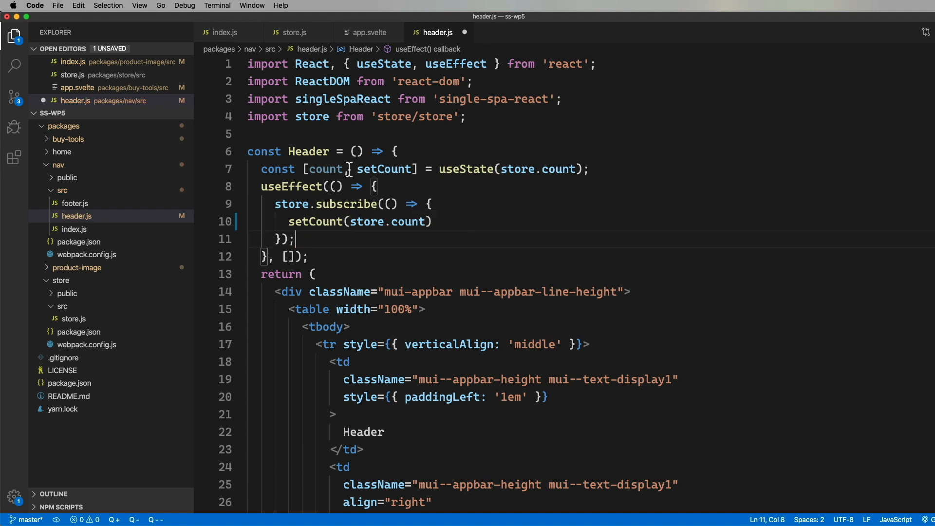
scroll("down", 3)
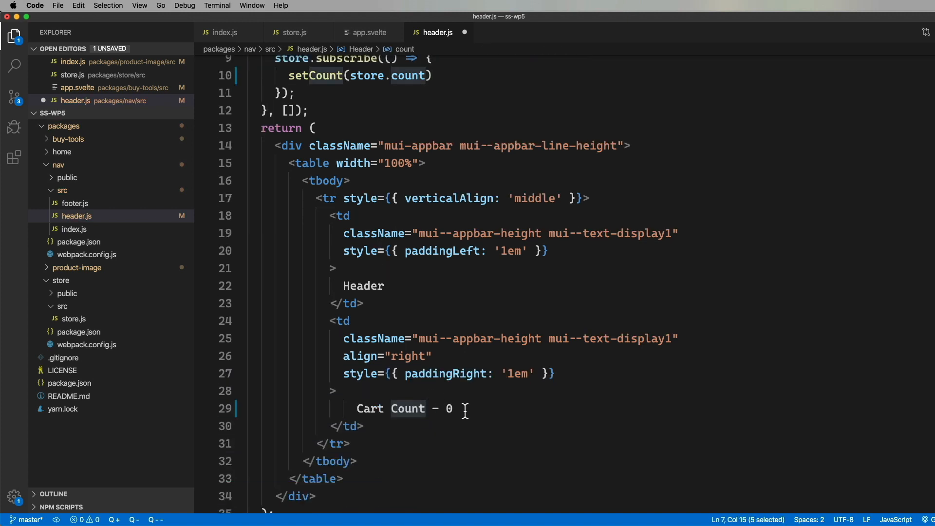
type("{count}")
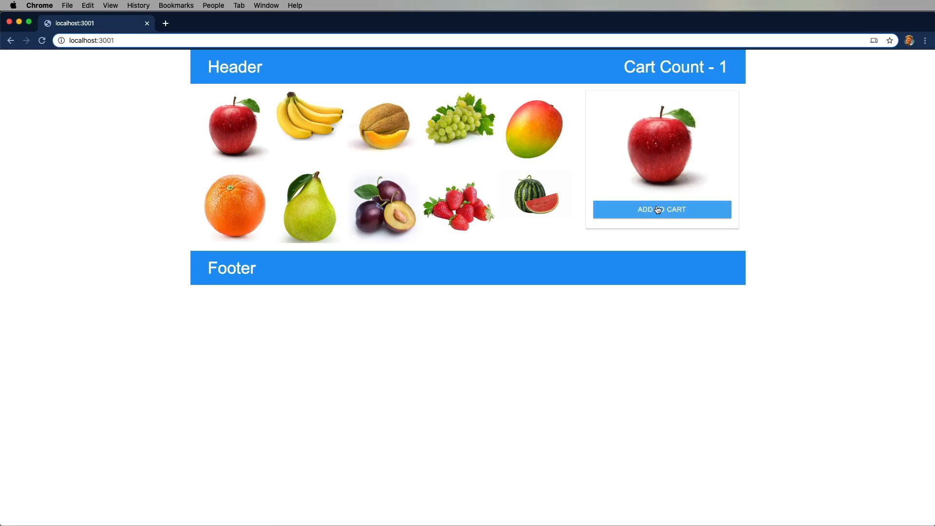
Step: Add the apple to the cart, then select the mango and strawberry images in the grid
left_click(661, 209)
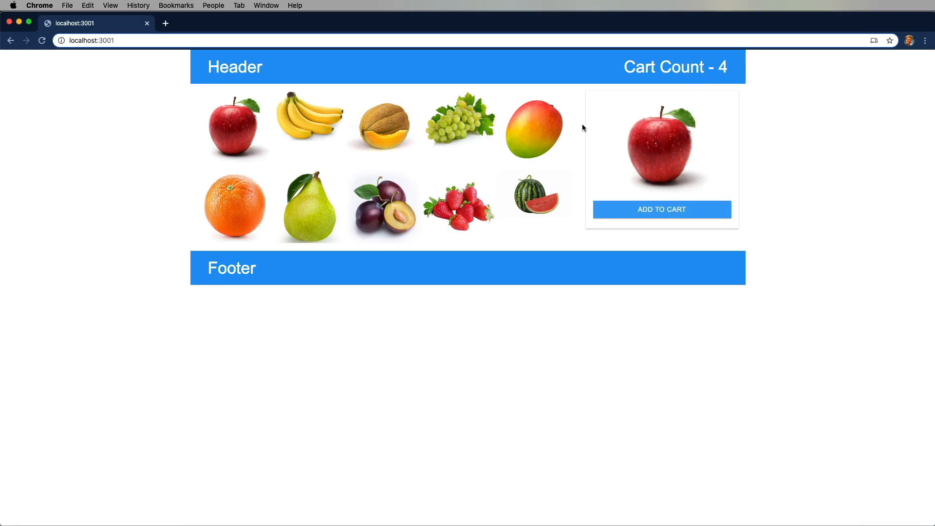
left_click(534, 128)
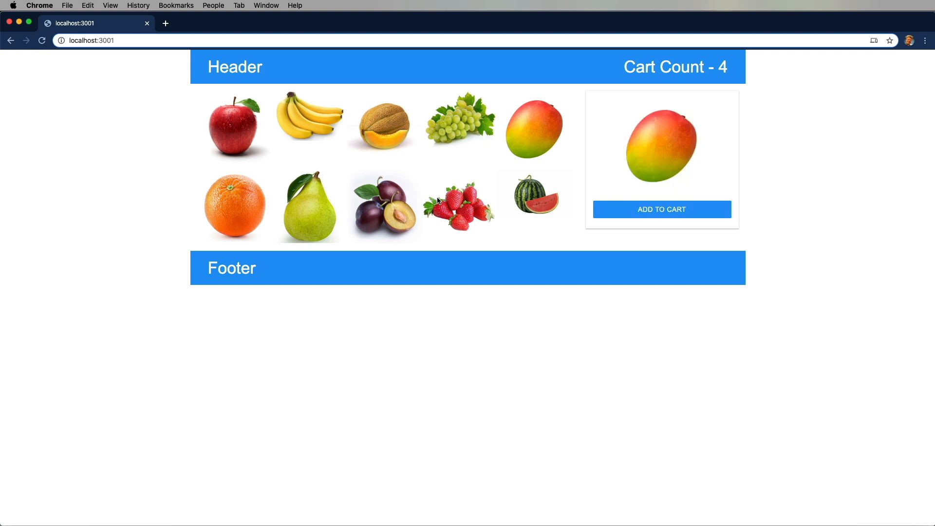
left_click(459, 206)
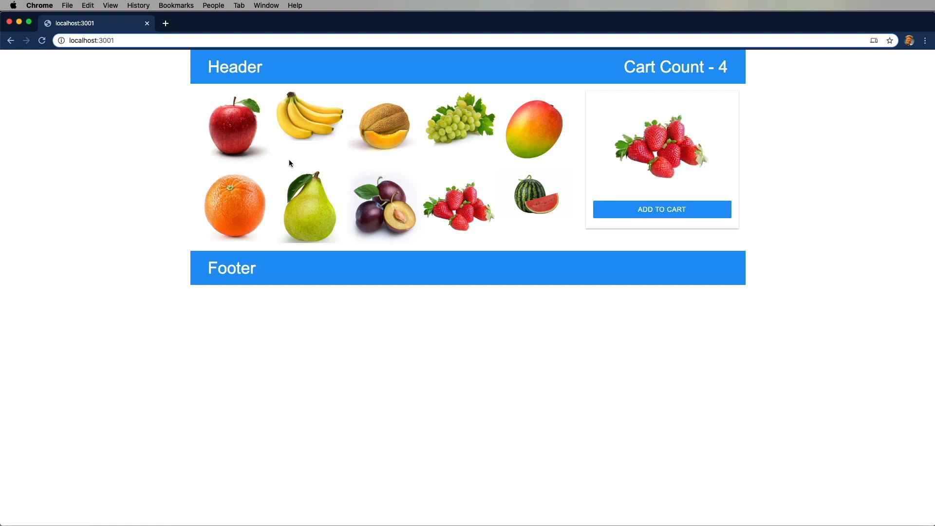